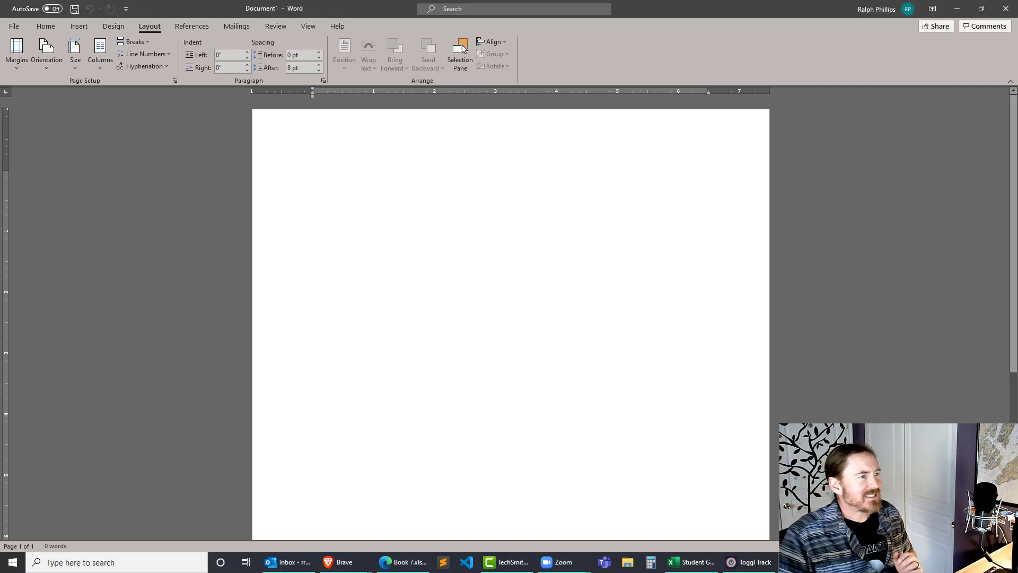
- Generate three lorem ipsum paragraphs in the blank document with =lorem(3)
click(313, 175)
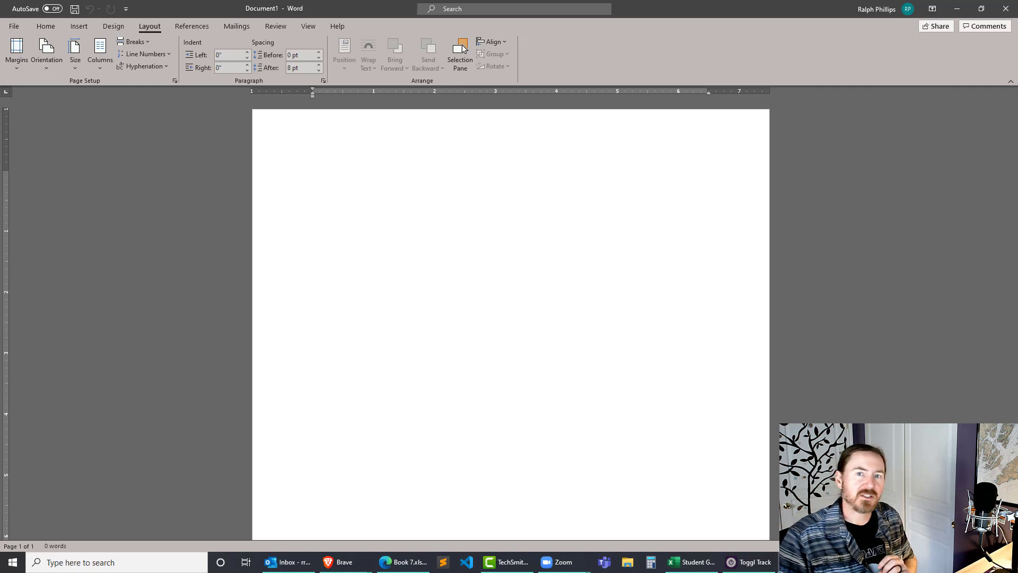
click(313, 175)
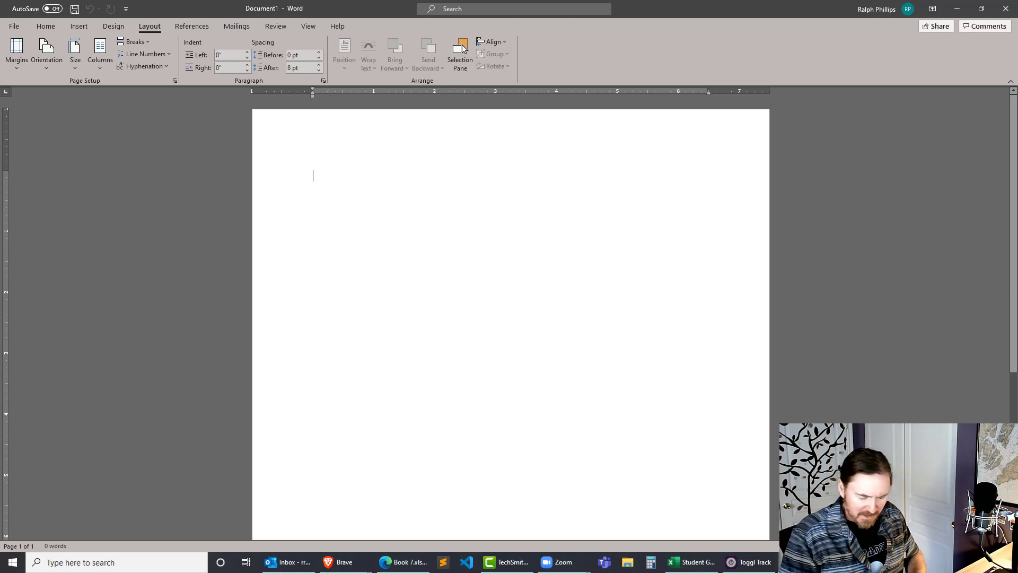
text(=lorem)
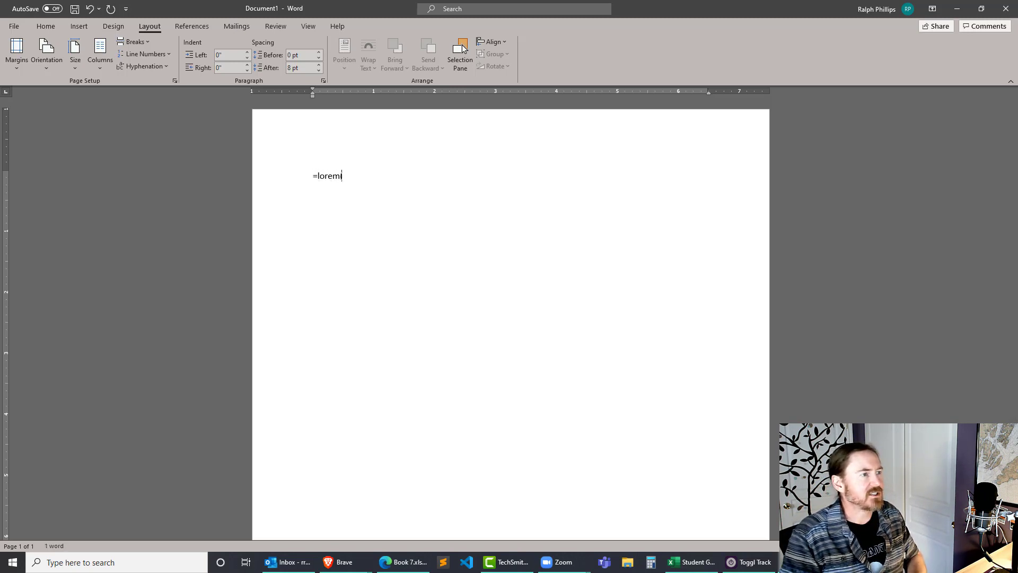
text((43)
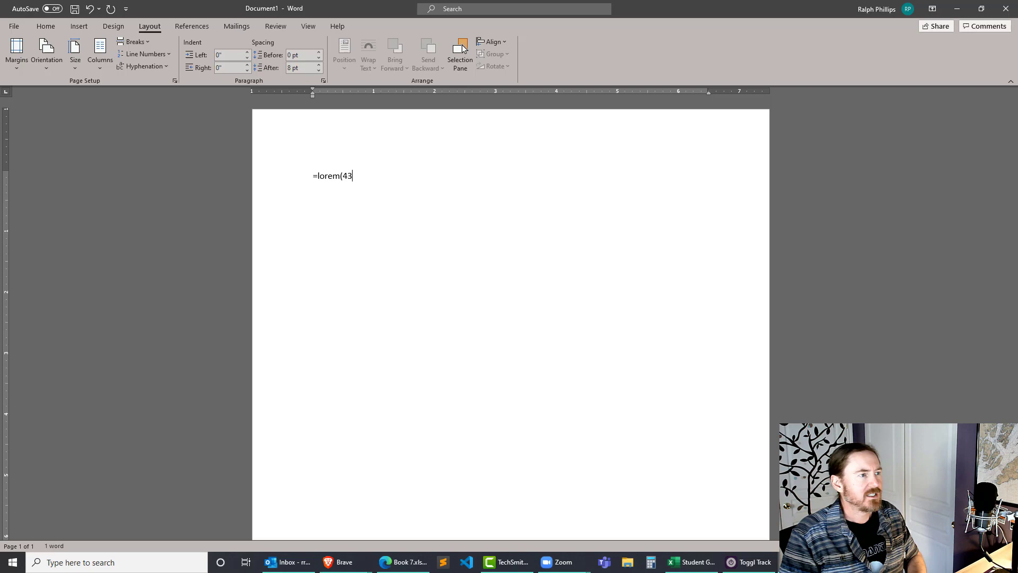
text(3,)
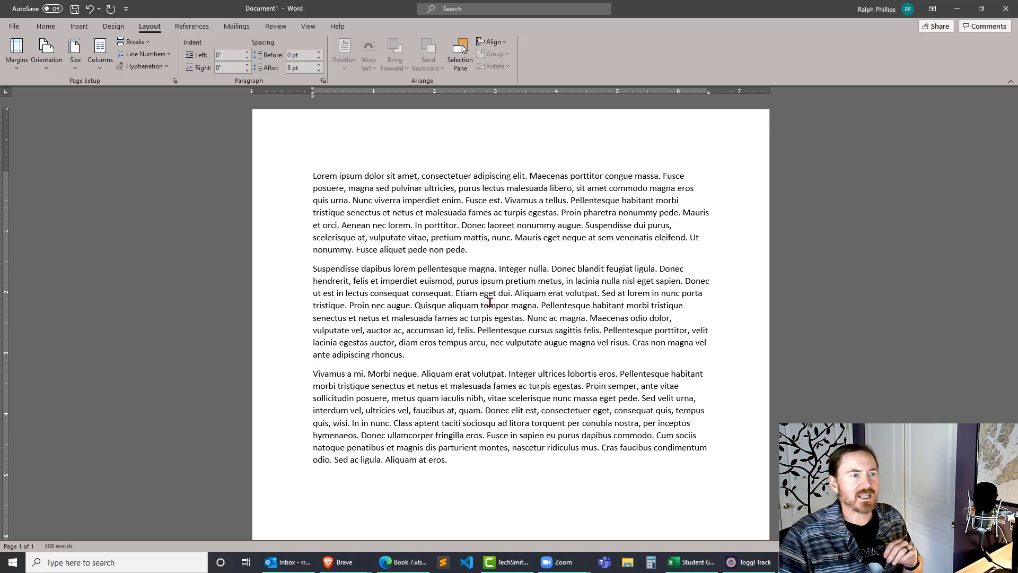
- Insert 'Time Berners-Lee' into the first paragraph and pad it with 'asdf' before it
scroll(down, 3)
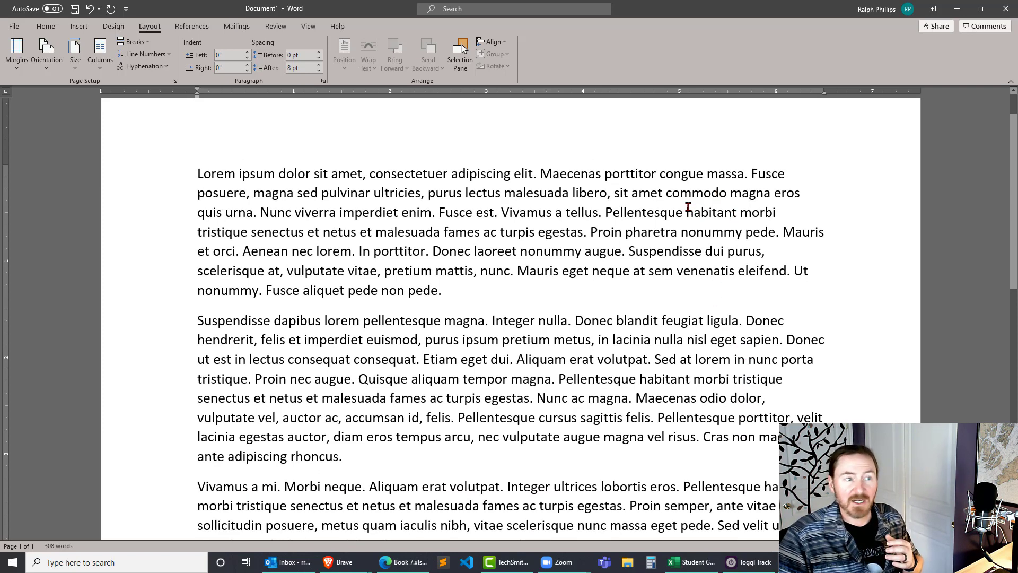
mouse_move(743, 280)
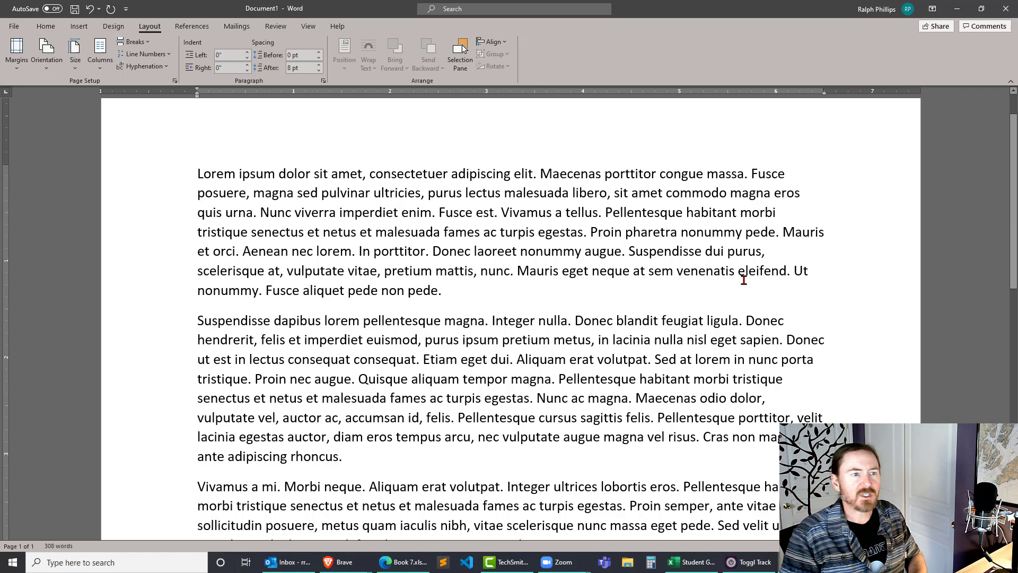
text(Time Berners)
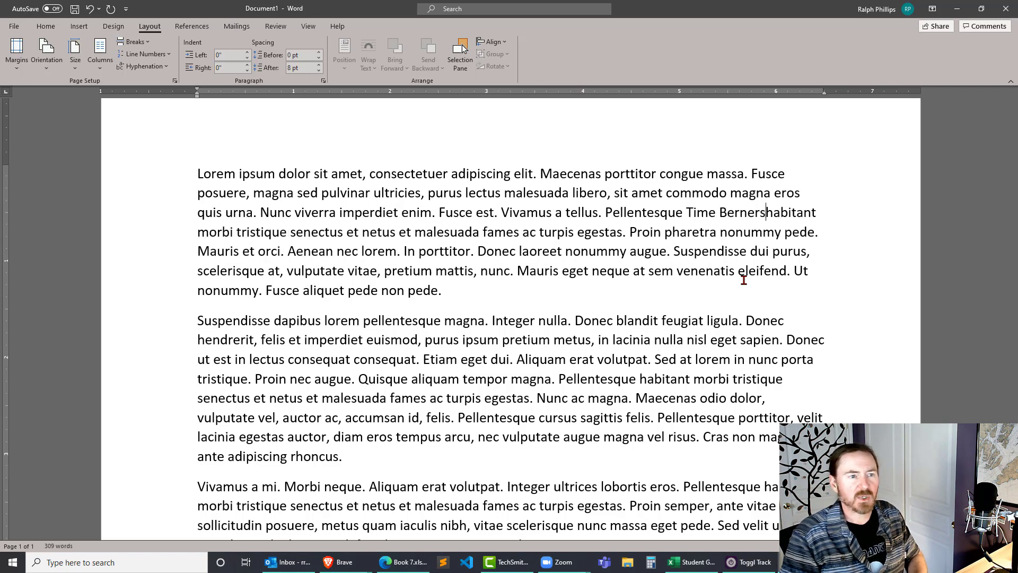
text(-Lee)
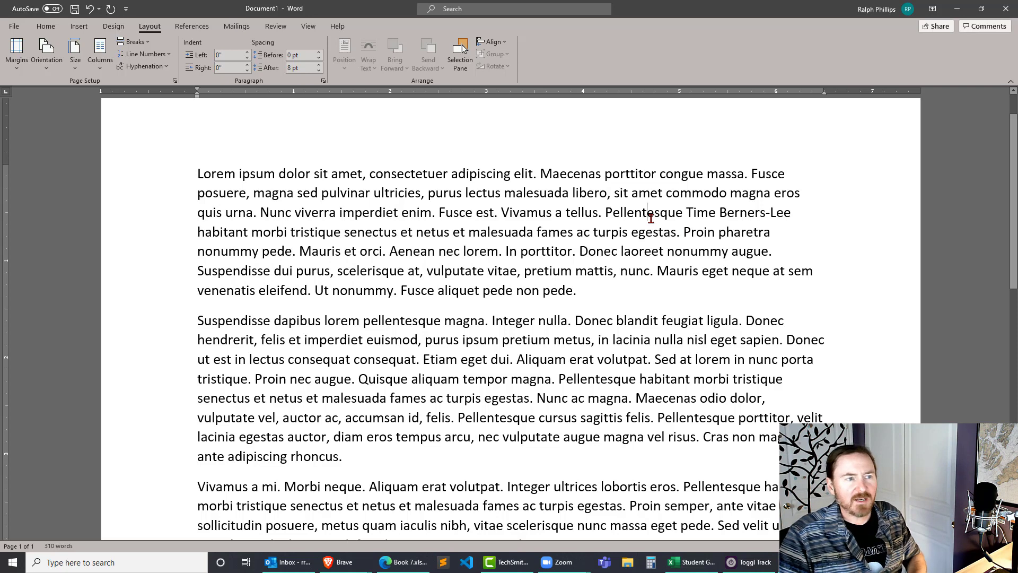
text(asdfasd)
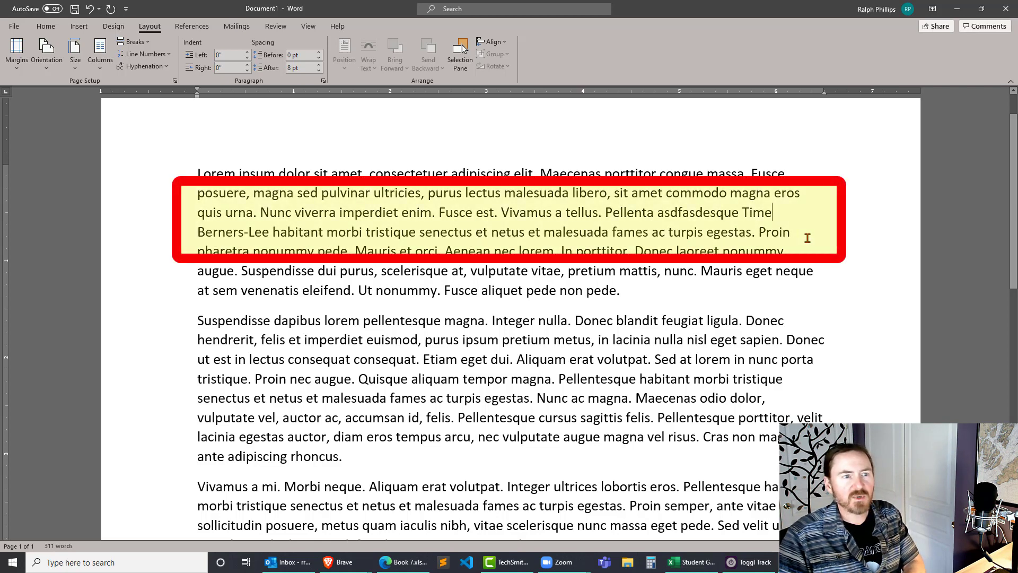
- Delete the stray 'e' so the name reads 'Tim Berners-Lee'
key(Backspace)
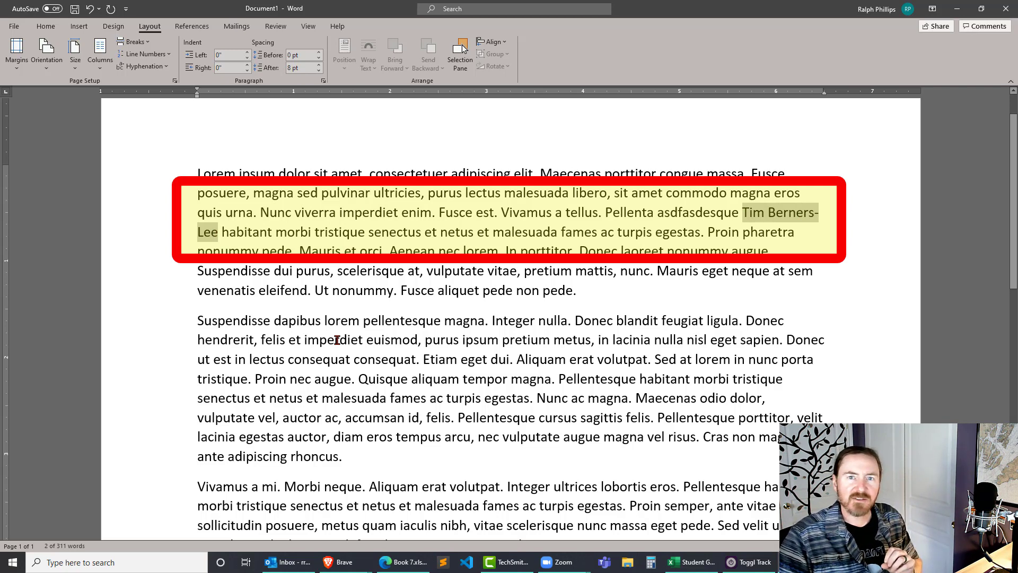
mouse_move(735, 269)
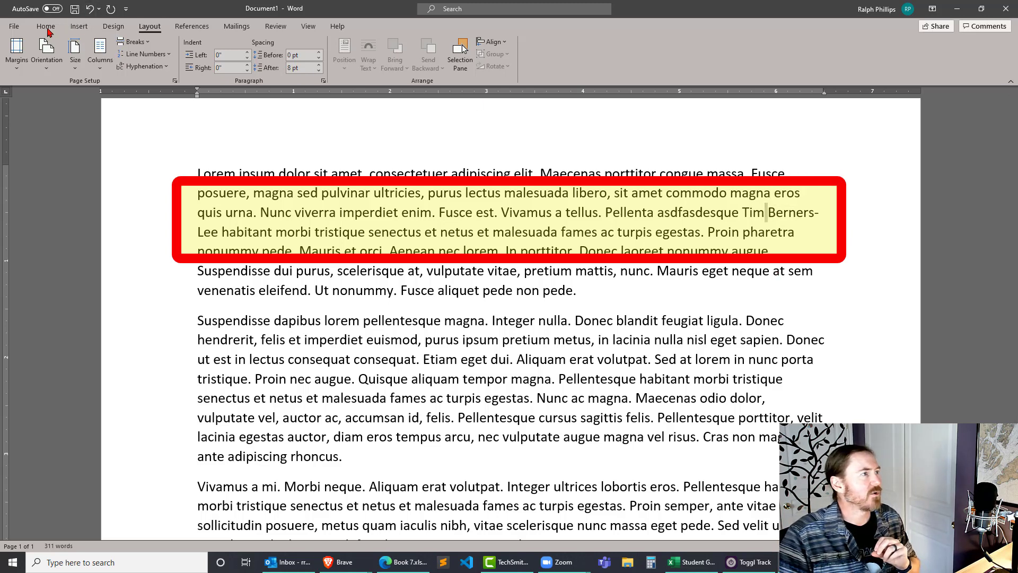
- Toggle Show/Hide ¶ on the Home tab to view, then hide, formatting marks
click(46, 26)
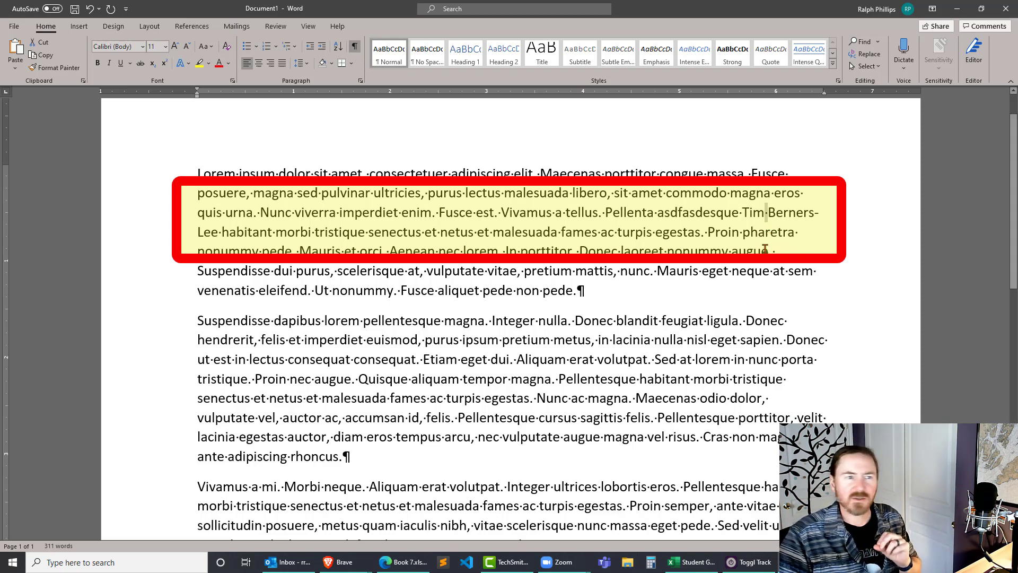
mouse_move(354, 46)
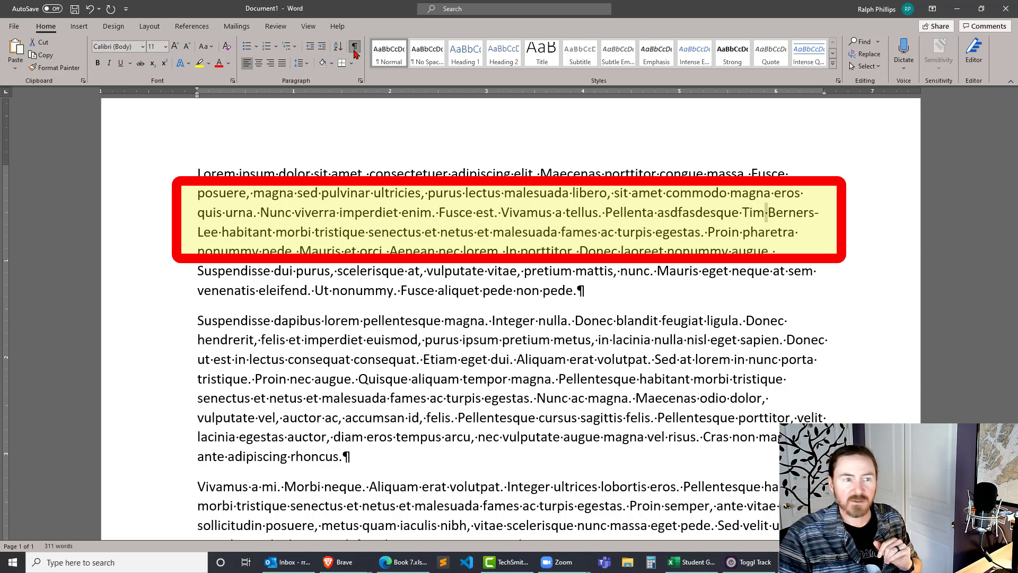
click(355, 46)
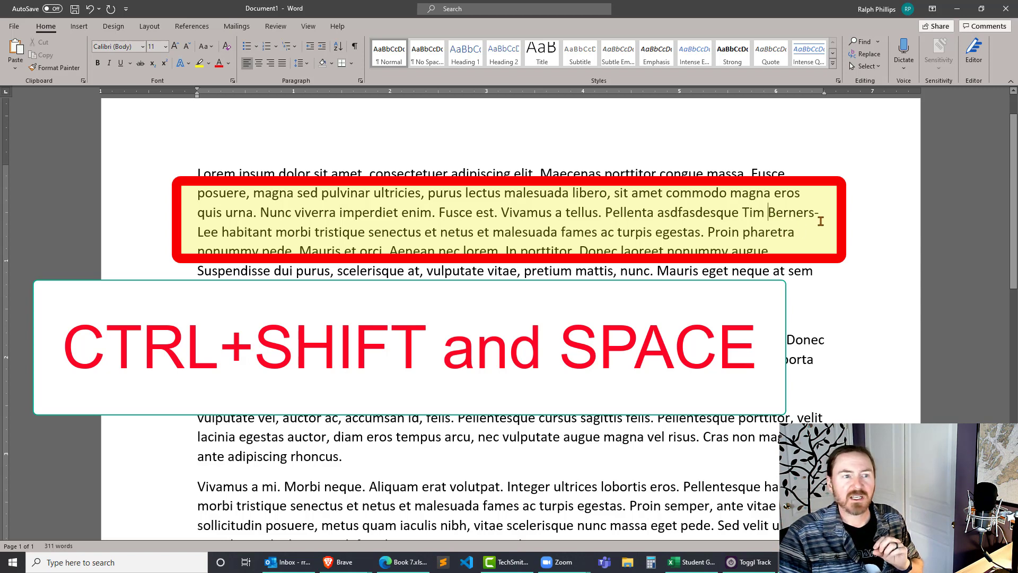
- Join Tim and Berners with a non-breaking space (Ctrl+Shift+Space)
key(ctrl+shift+space)
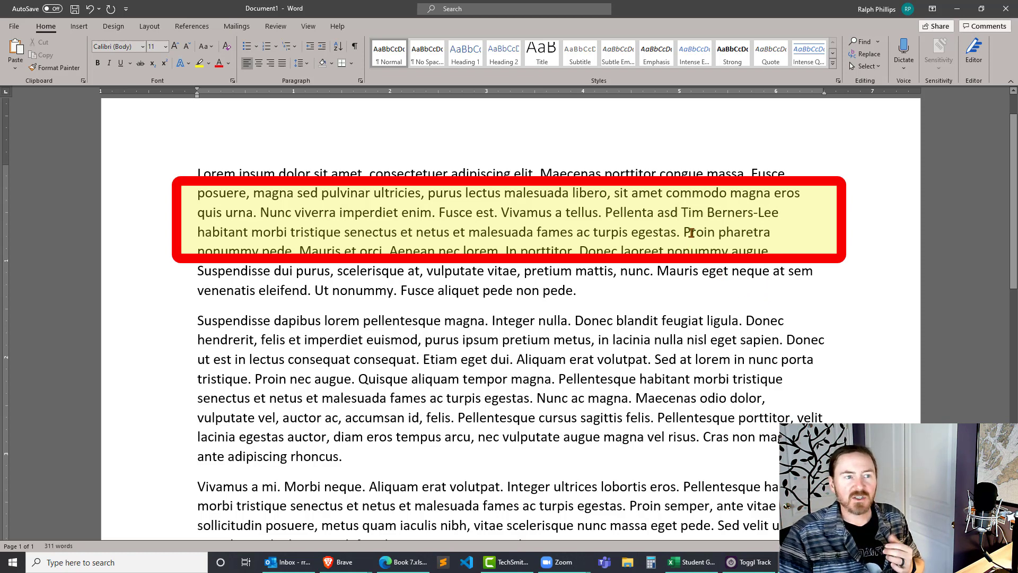
mouse_move(755, 283)
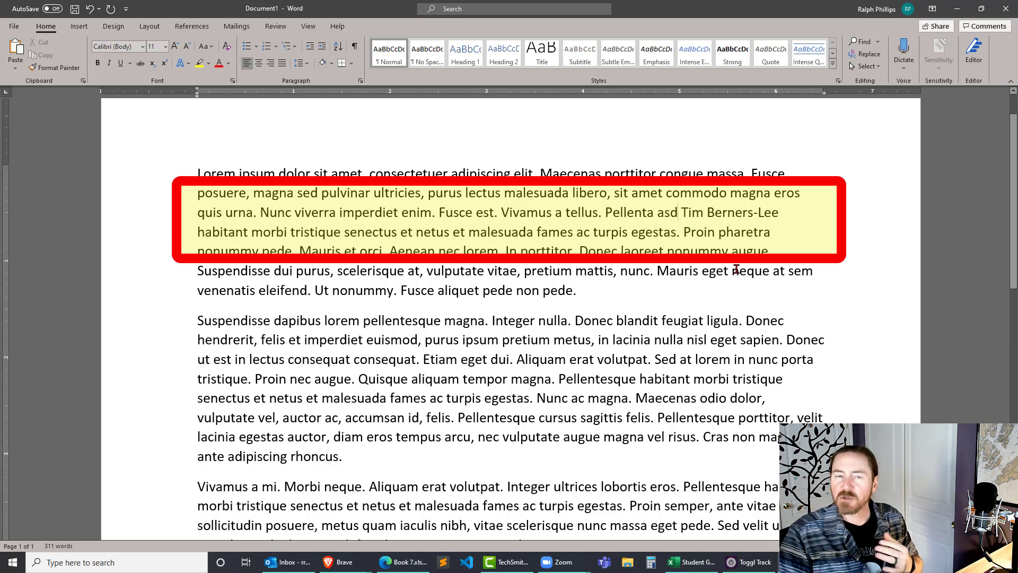
mouse_move(474, 214)
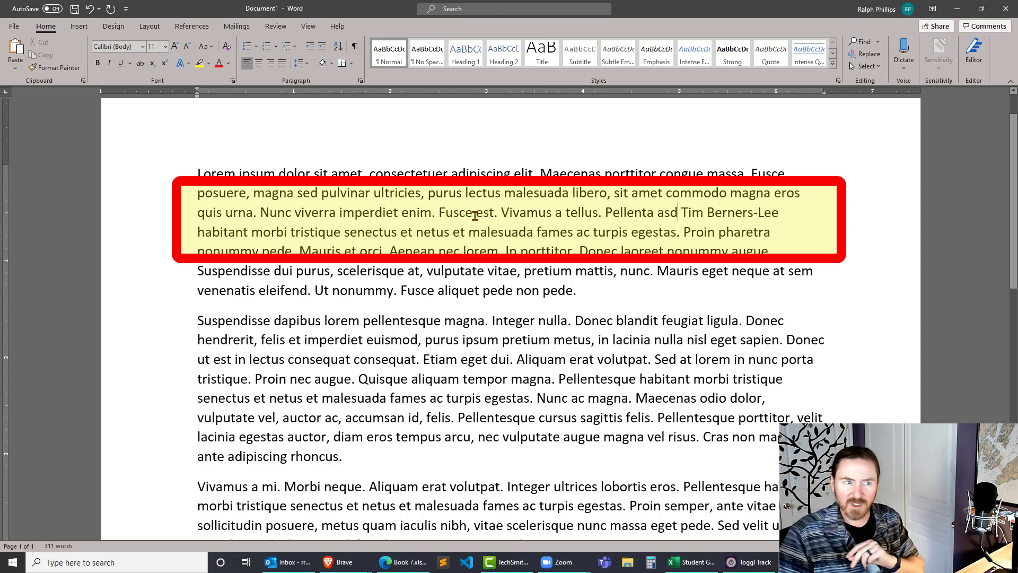
mouse_move(939, 292)
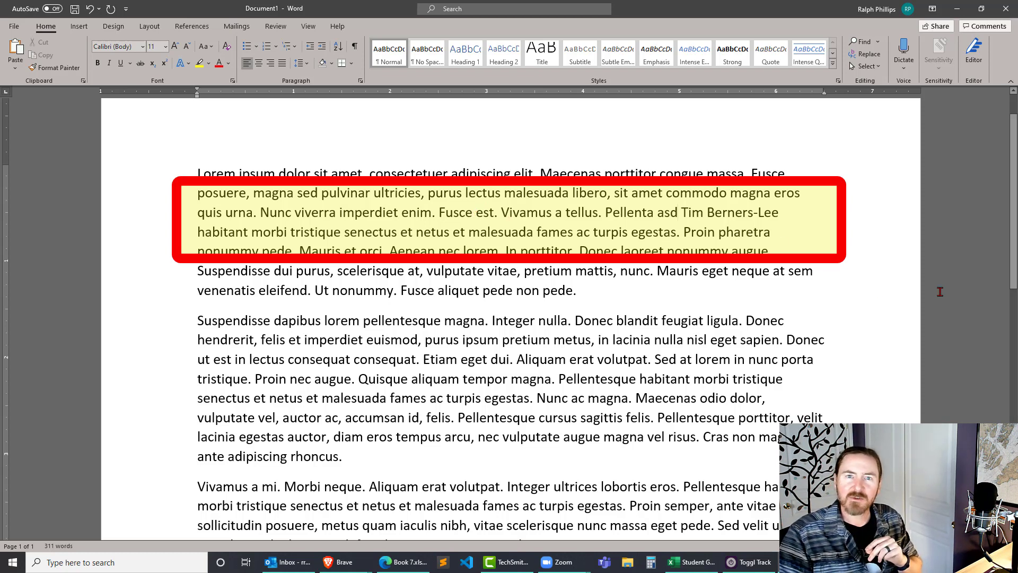